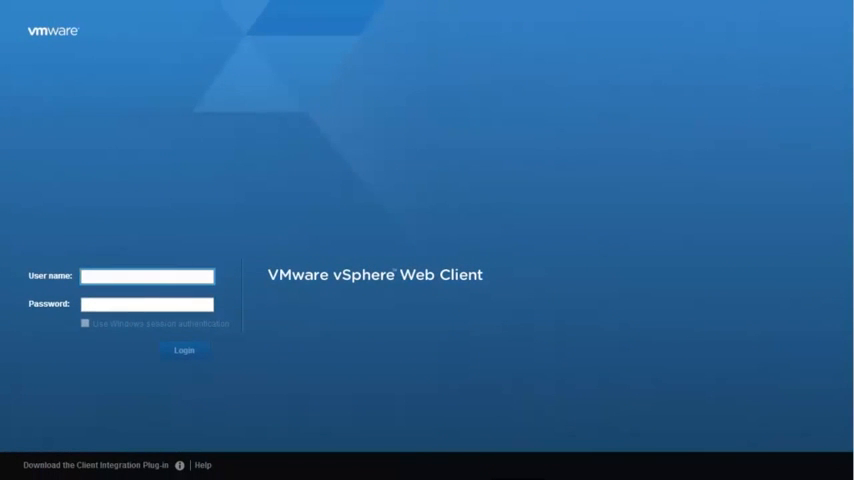
Log in to the vSphere Web Client as ducksoup\administrator
text(ducksoup\administrator)
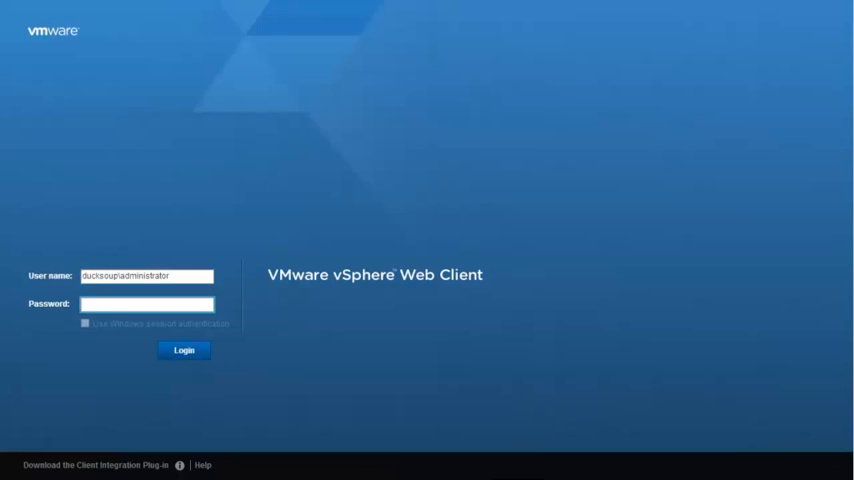
click(184, 350)
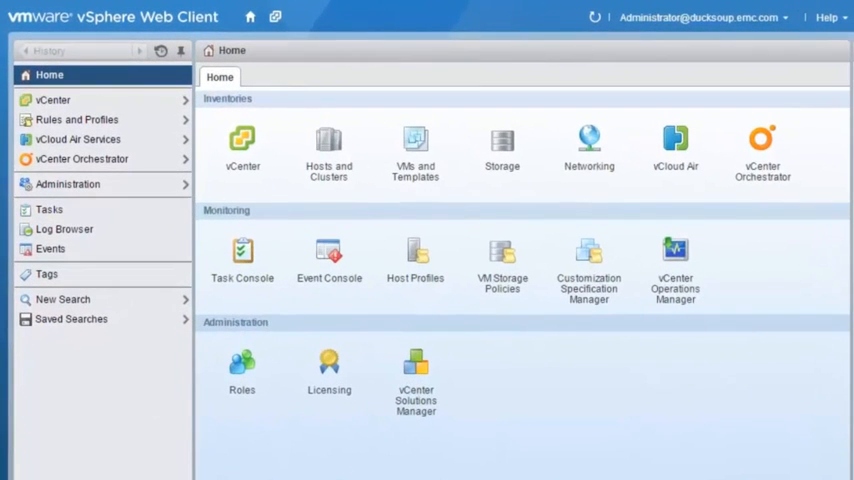
mouse_move(285, 183)
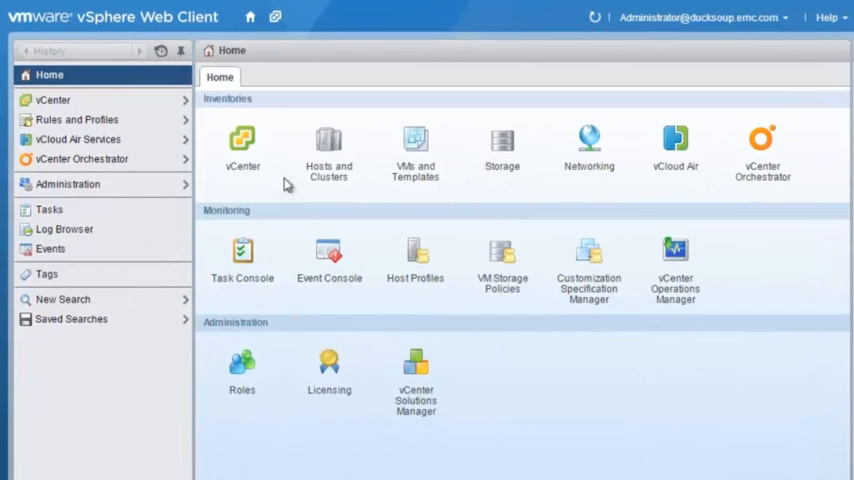
Open Hosts and Clusters to show the VNX-Datacenter summary
click(328, 140)
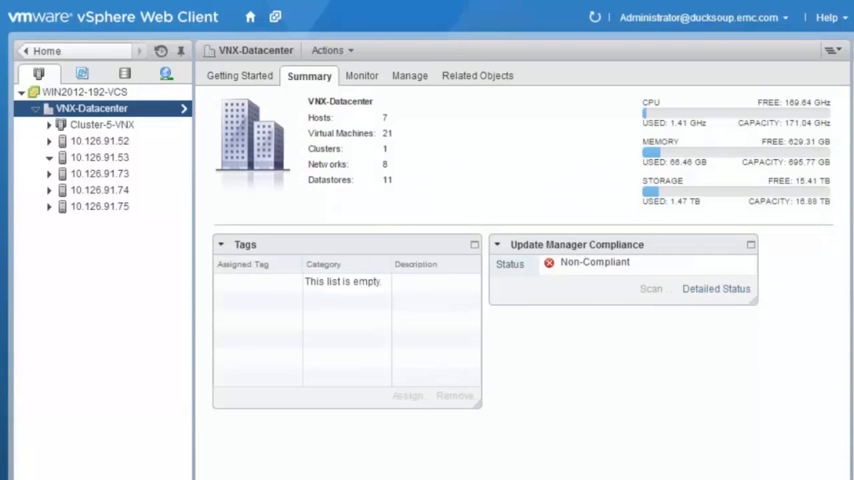
Expand host 10.126.91.52 and view its summary listing the UnityVSA VMs
click(99, 140)
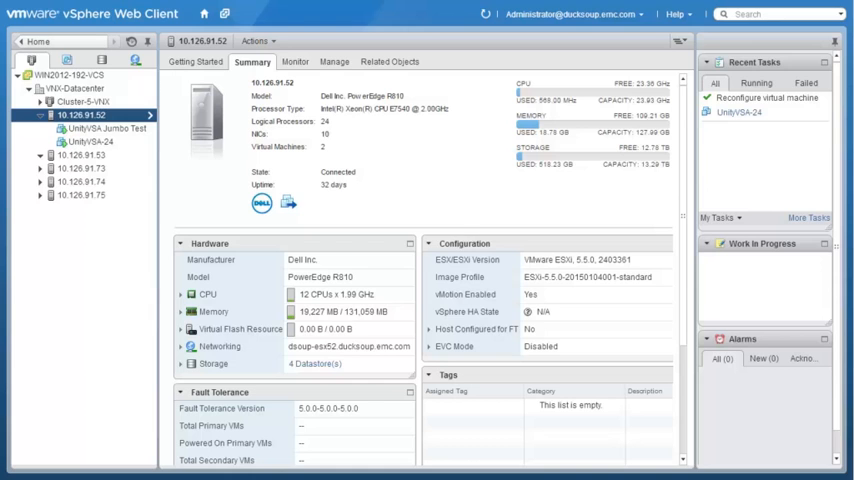
click(90, 142)
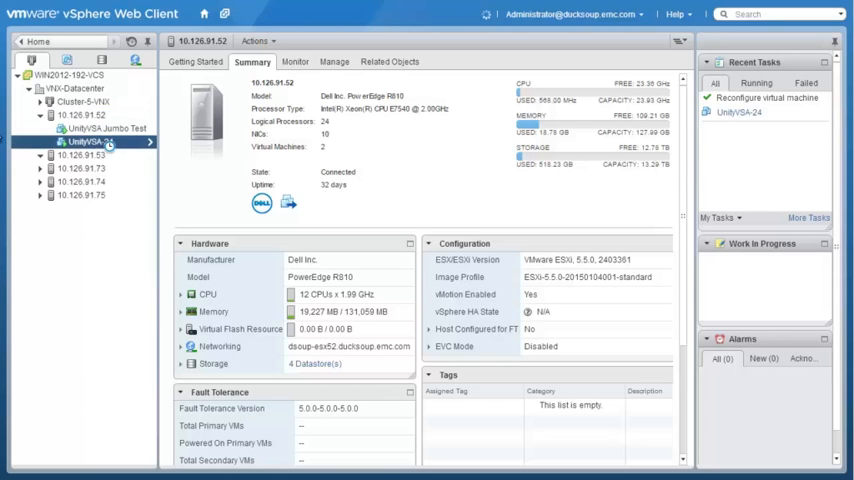
Select UnityVSA-24, scroll to VM Hardware, and open its Edit Settings
click(88, 141)
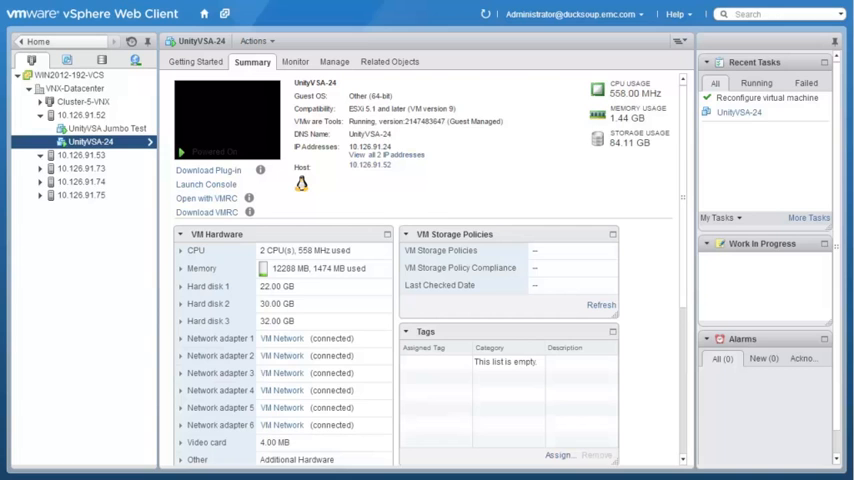
mouse_move(818, 255)
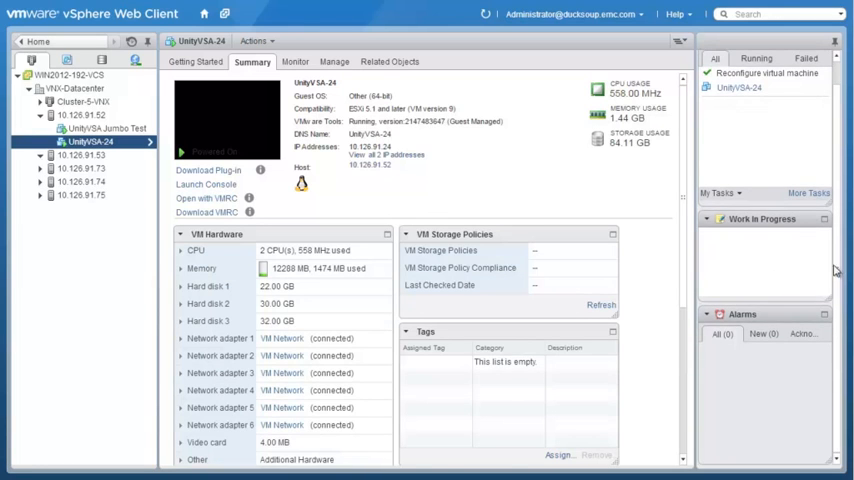
scroll(down, 3)
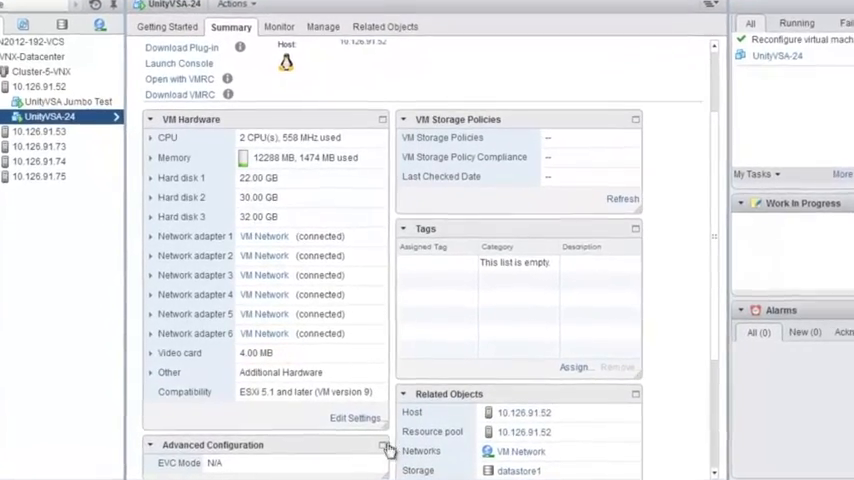
click(354, 417)
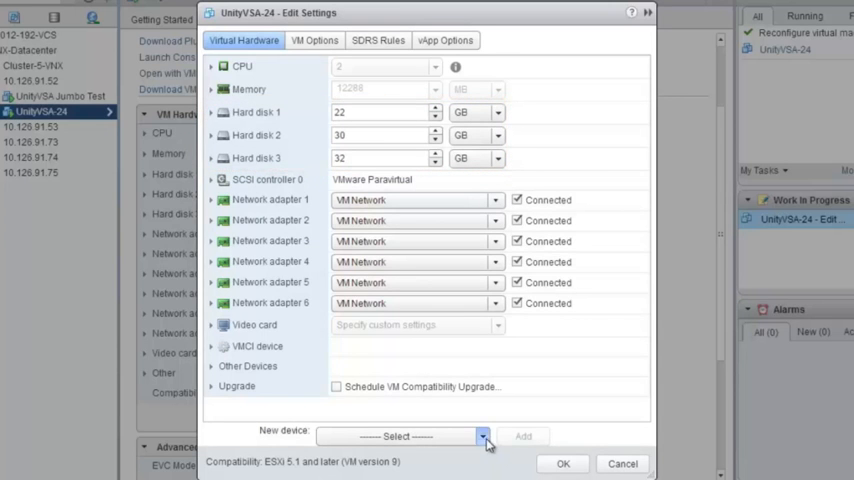
Add a New Hard Disk device (8 GB default) to UnityVSA-24
click(482, 435)
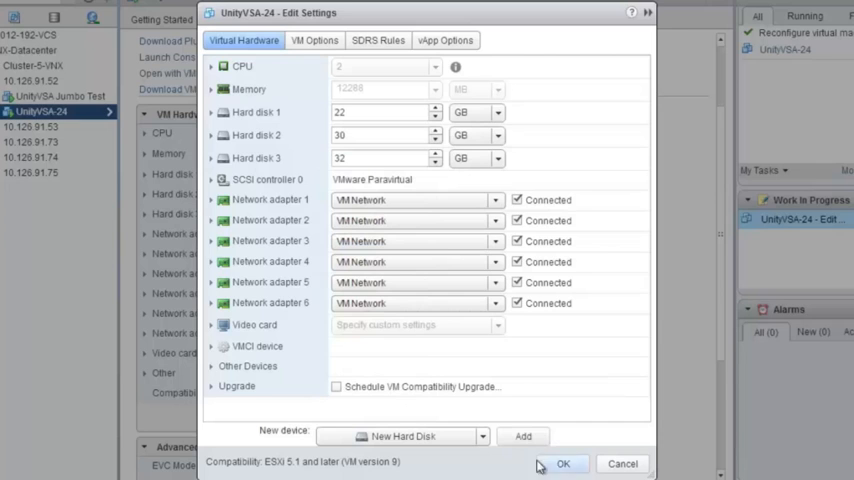
click(522, 436)
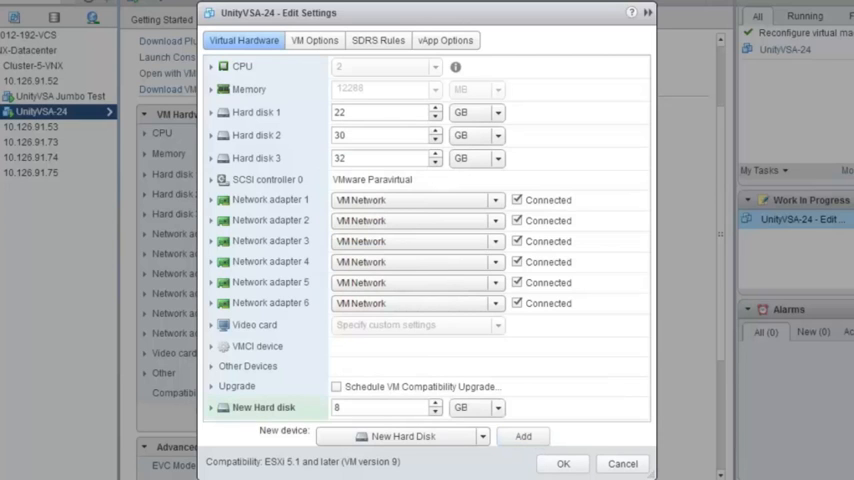
mouse_move(215, 423)
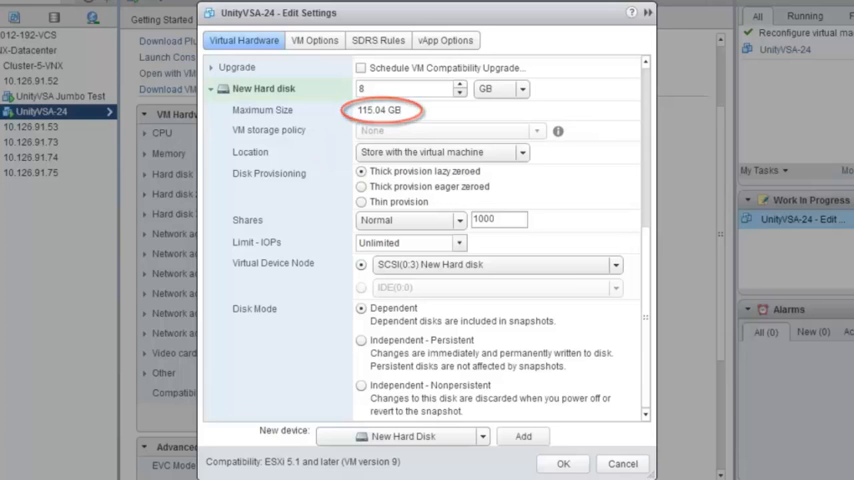
Set the new disk's location to VNX130_EP_Datastore via Browse
click(521, 152)
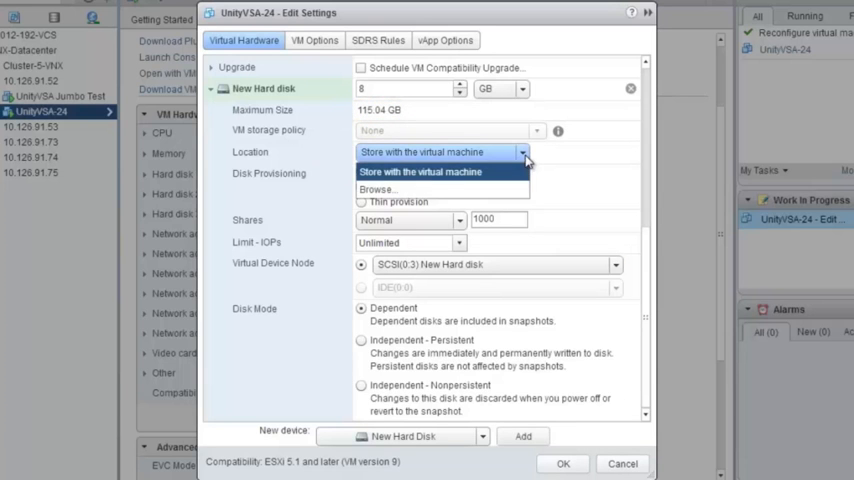
click(378, 189)
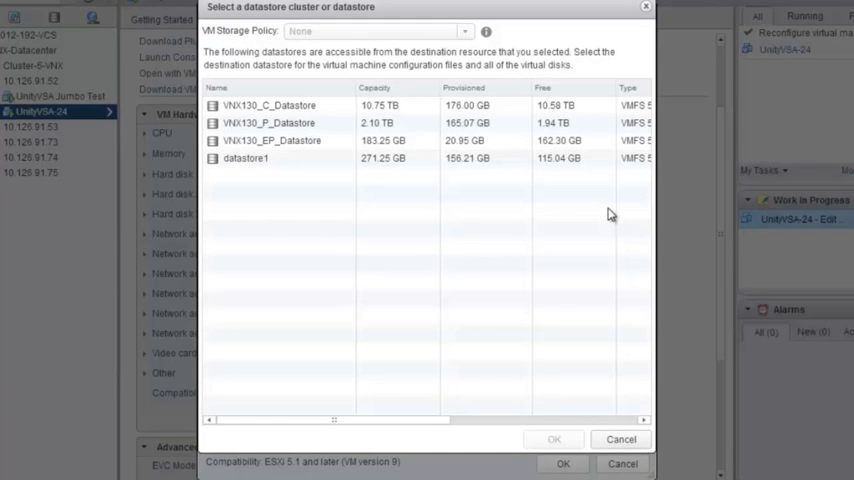
mouse_move(603, 215)
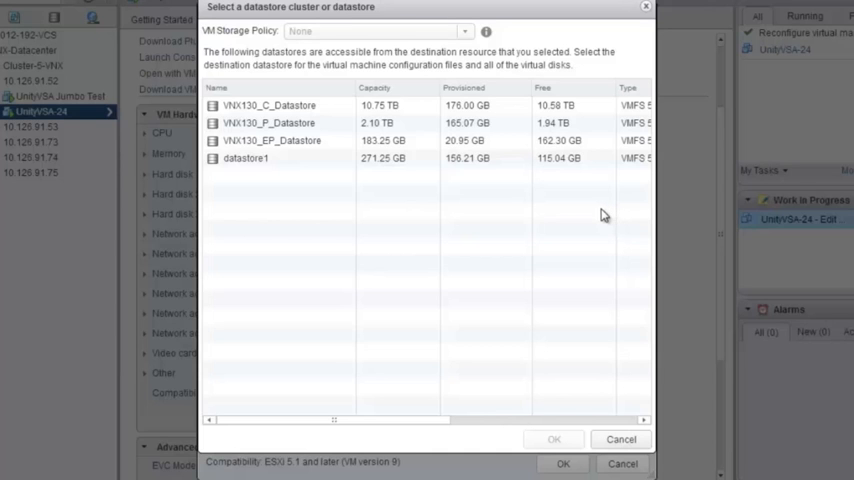
click(272, 140)
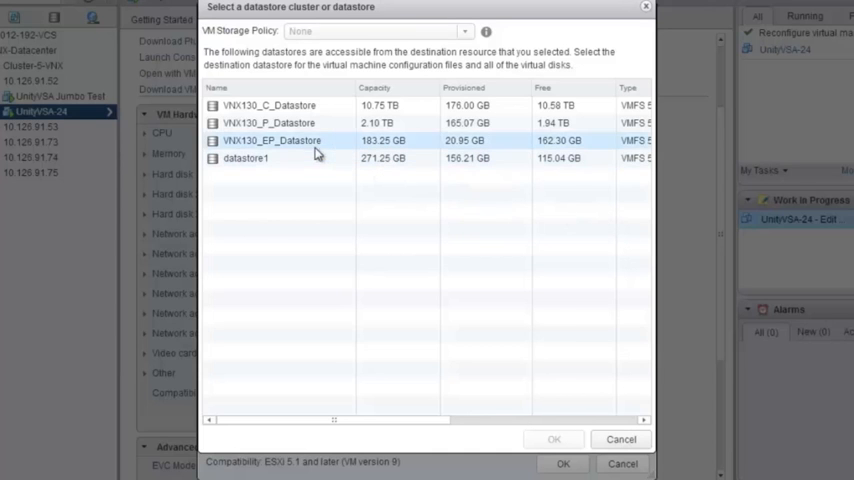
click(553, 439)
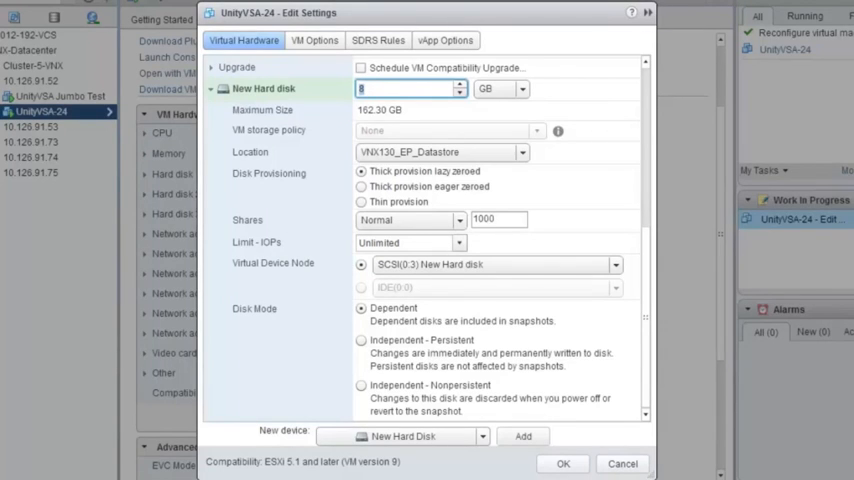
Size the disk at 100 GB thick provision eager zeroed, and add another disk
text(100)
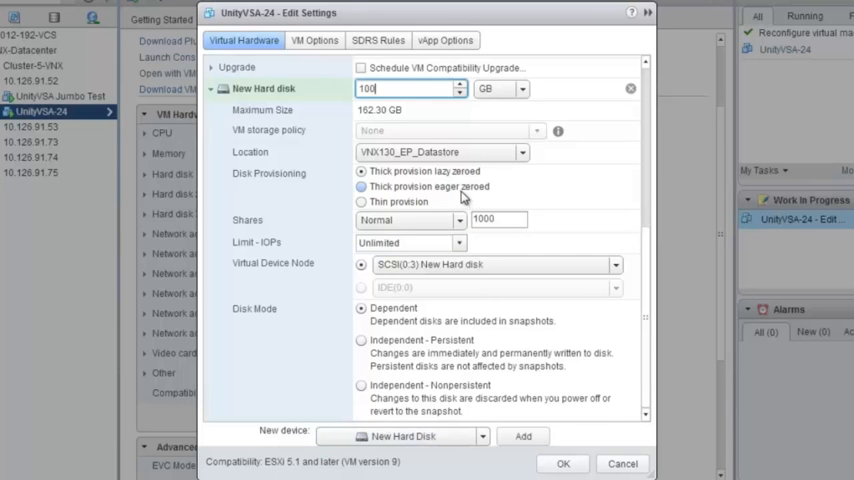
click(361, 186)
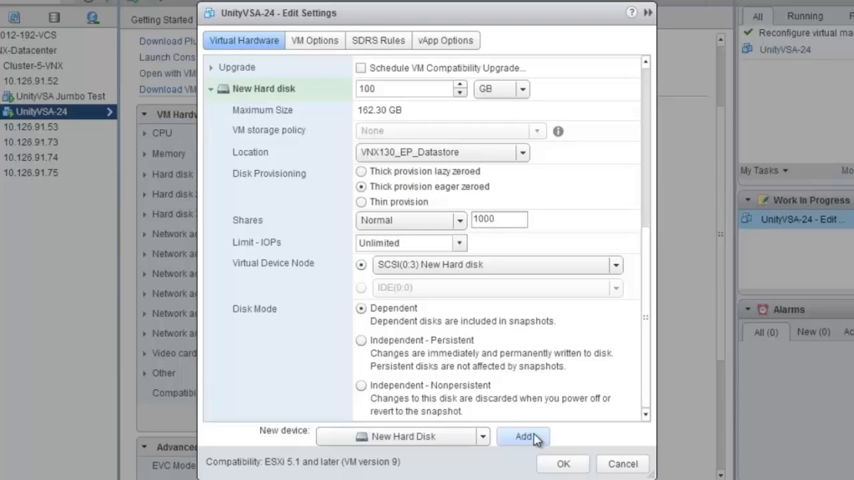
click(523, 436)
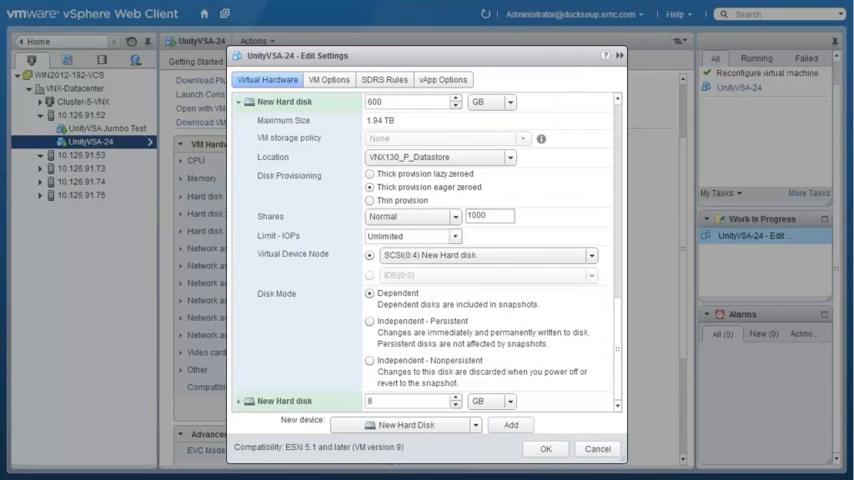
Add 600 GB (VNX130_P_Datastore) and 2 TB (VNX130_C_Datastore) disks, then click OK
click(511, 425)
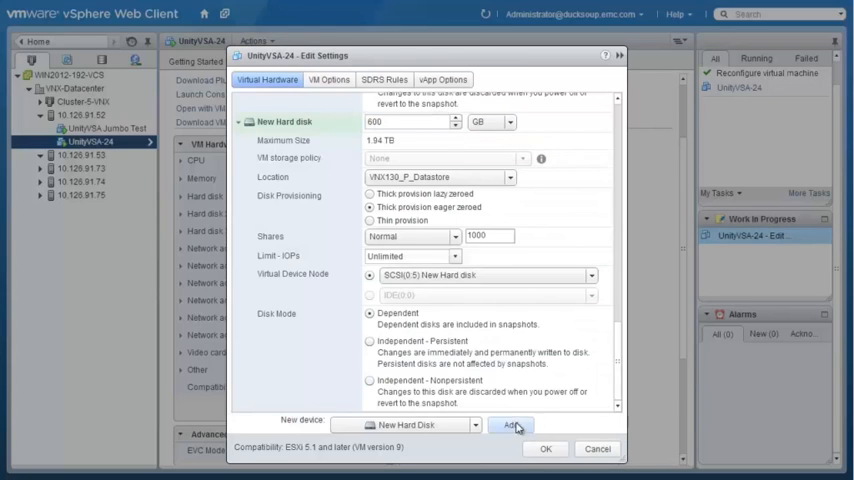
click(511, 425)
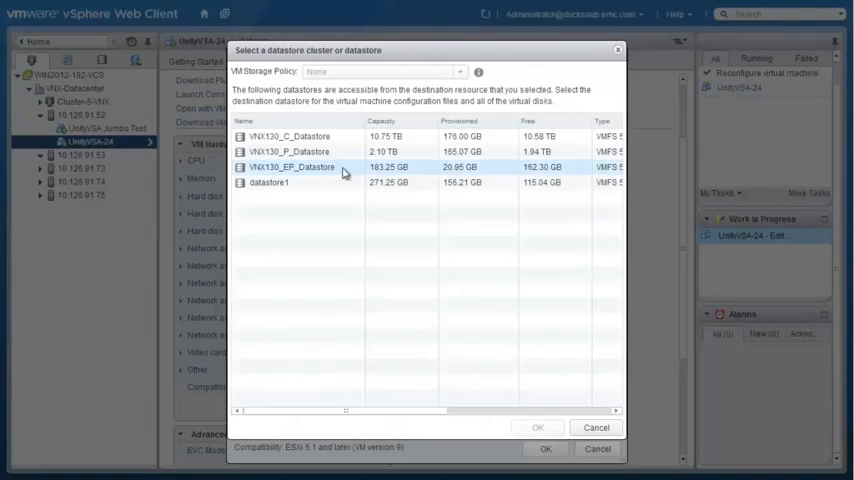
click(538, 427)
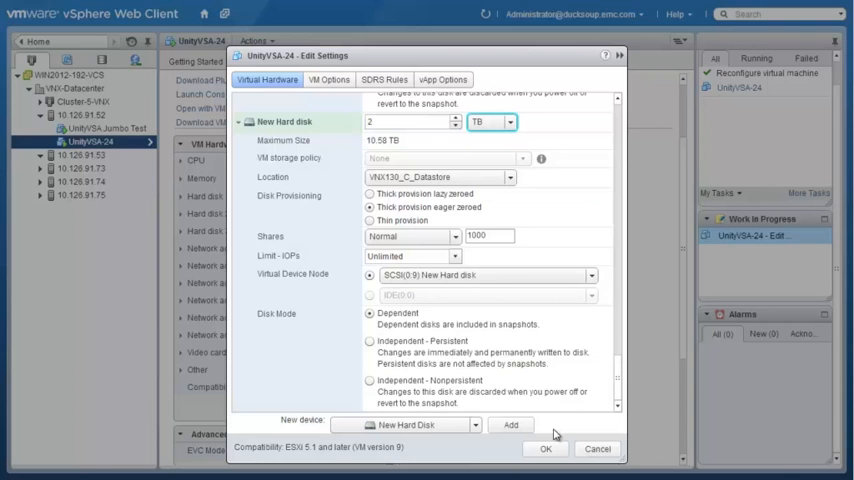
click(485, 275)
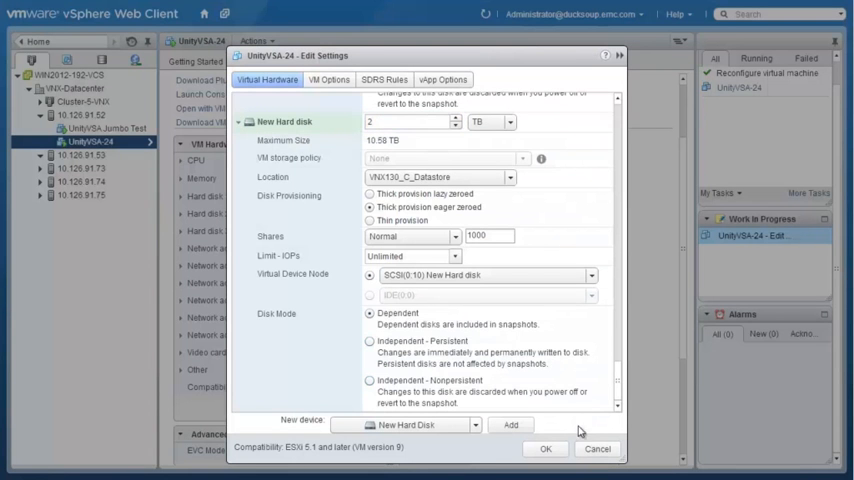
click(545, 448)
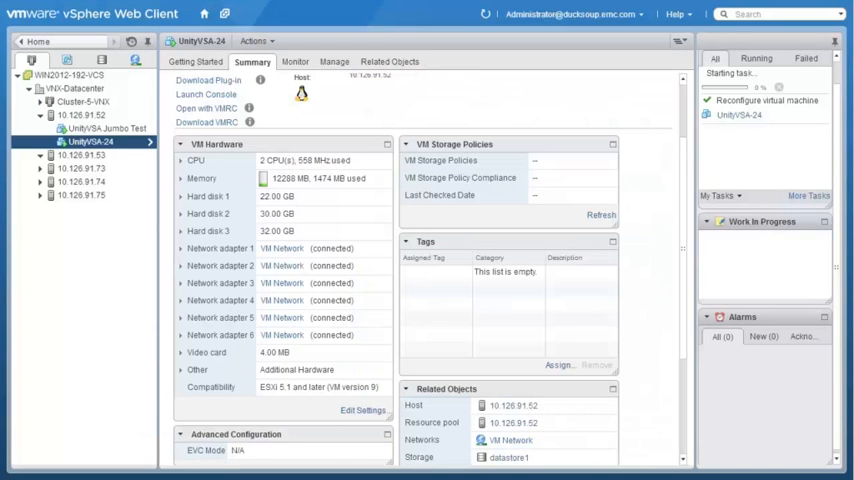